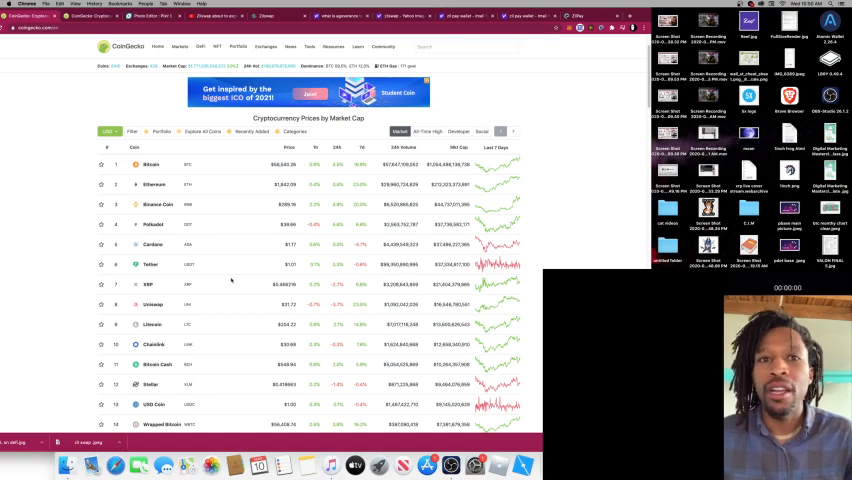
# Scroll down the Zilliqa page to its price chart and market data
pyautogui.scroll(-3)
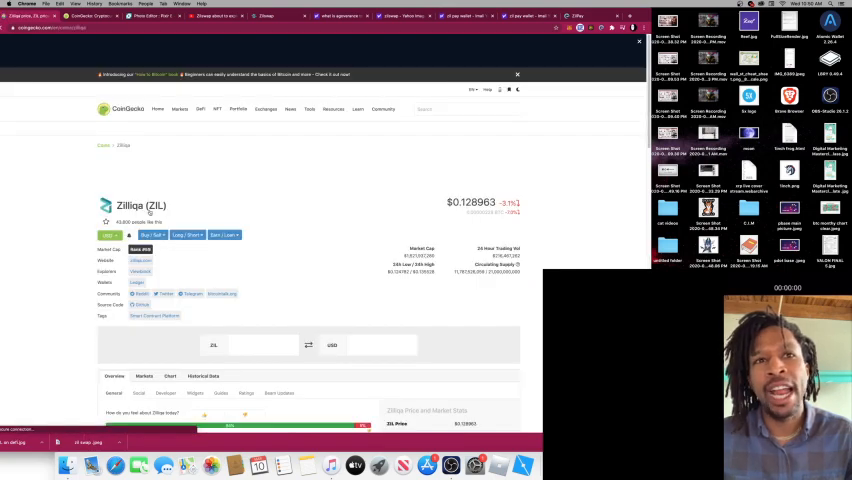
pyautogui.scroll(-3)
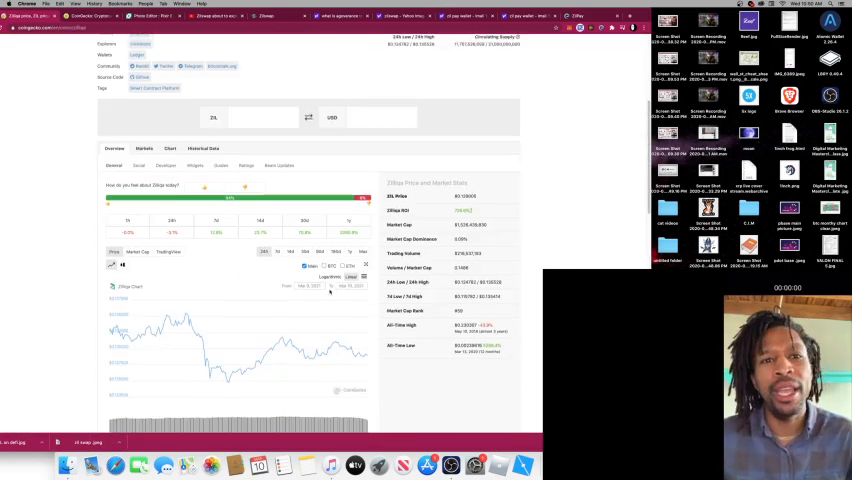
pyautogui.scroll(-3)
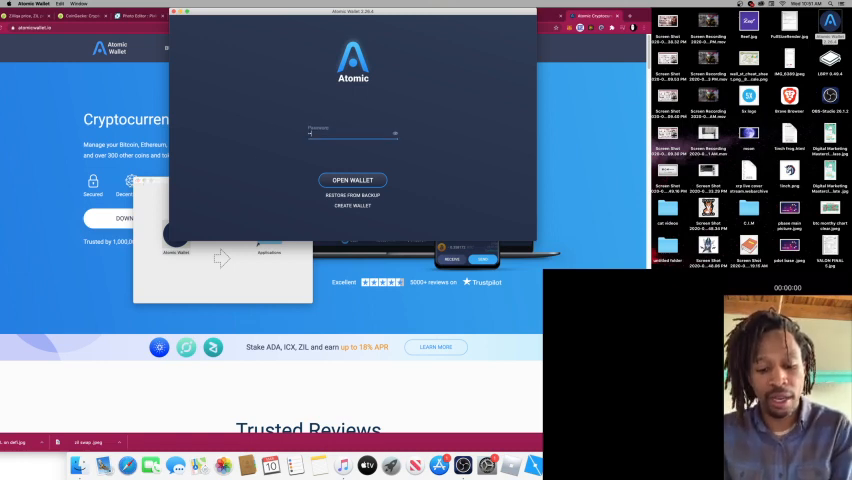
# Enter the wallet password to unlock Atomic Wallet's asset list
pyautogui.write('password')
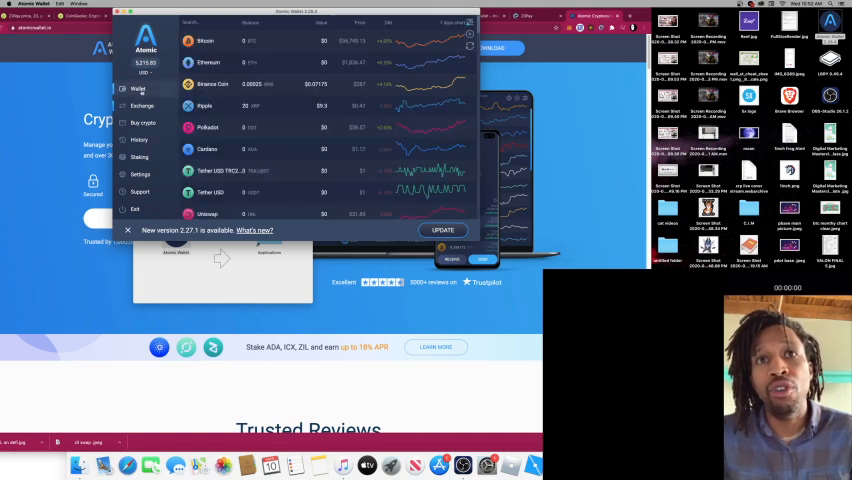
# View the Zilliqa asset's balance and chart in the wallet, then return to the browser
pyautogui.scroll(-3)
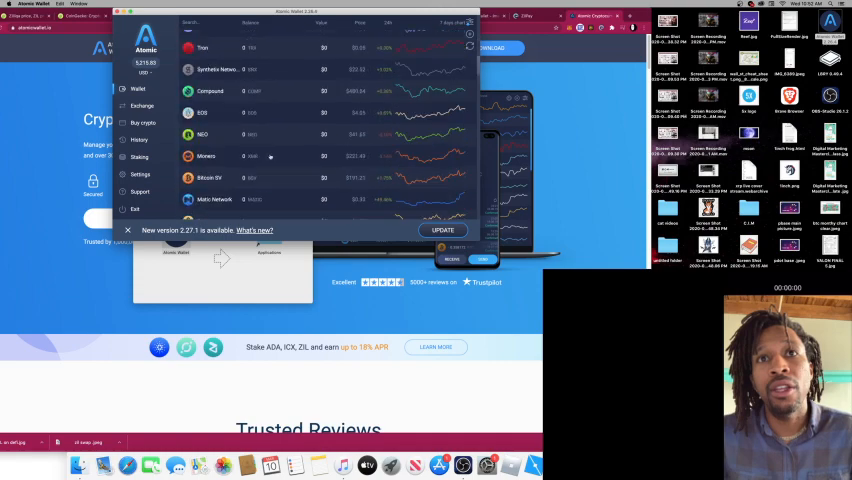
pyautogui.scroll(-3)
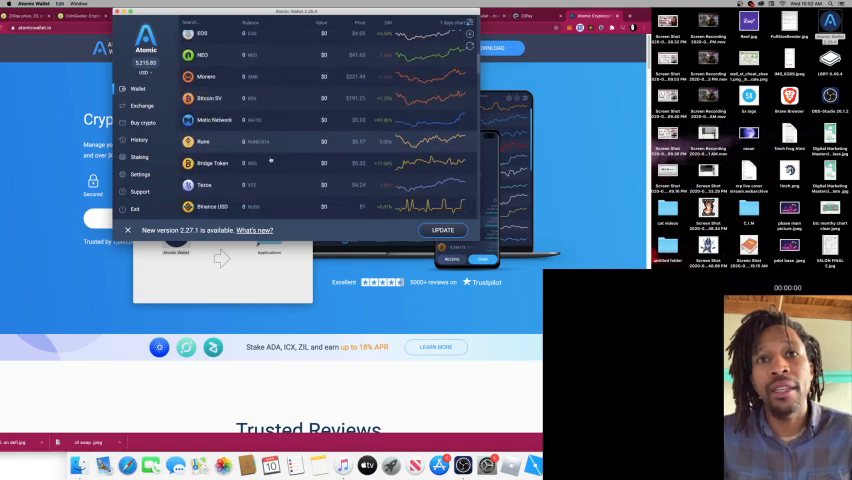
pyautogui.click(204, 206)
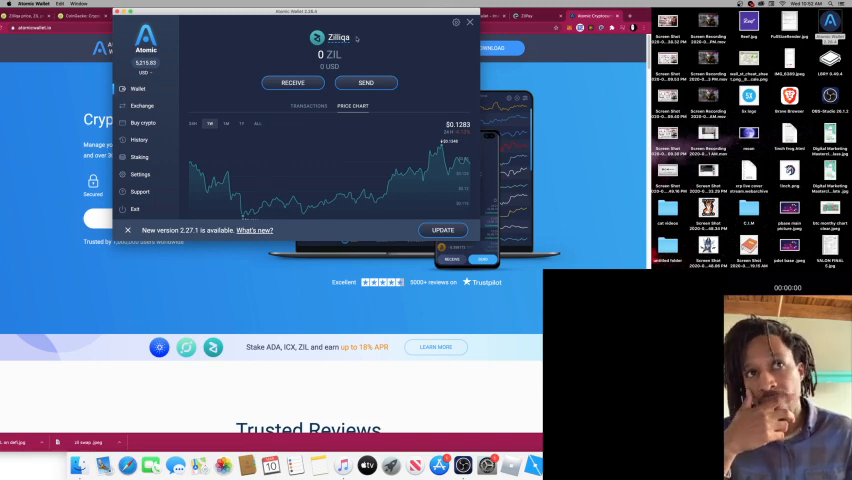
pyautogui.click(468, 22)
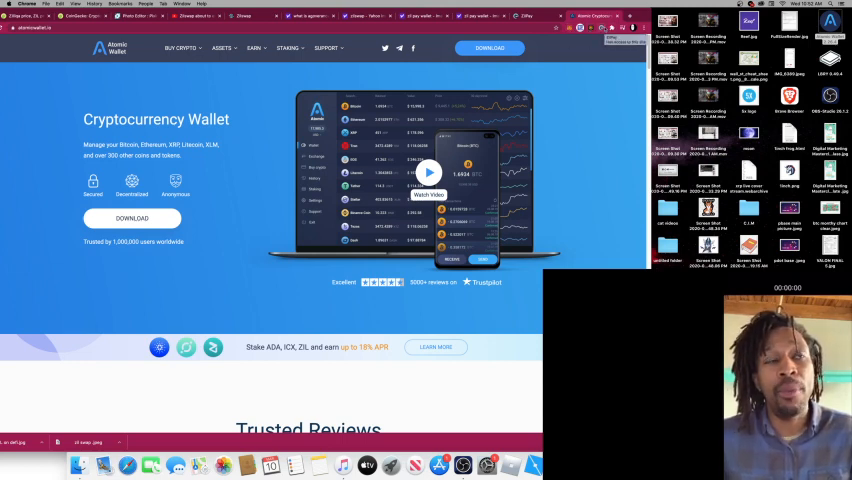
# Load the ZilPay Wallet website in Chrome
pyautogui.click(528, 16)
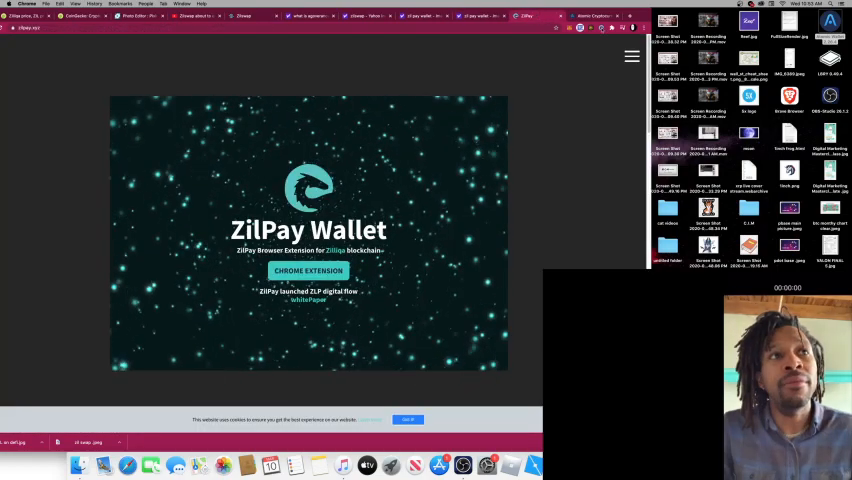
# Get the ZilPay Chrome extension from the ZilPay site
pyautogui.click(600, 28)
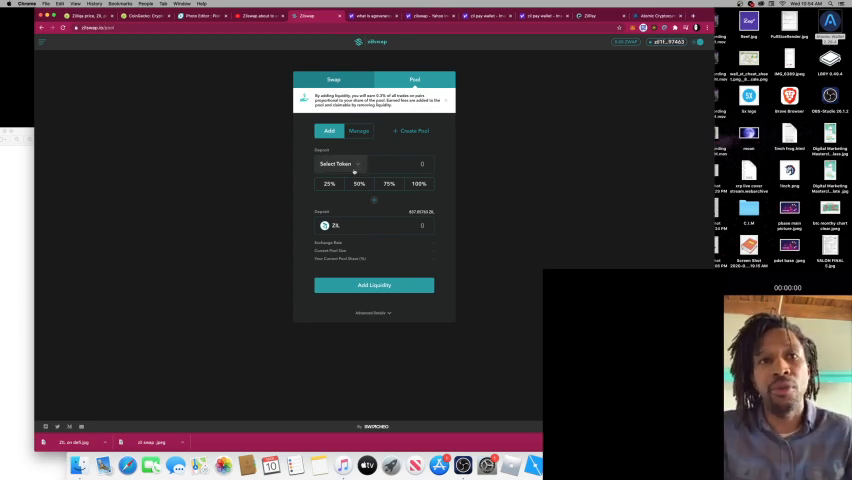
# Select SWAP as the token to pool with ZIL, then switch to the Swap form
pyautogui.click(338, 164)
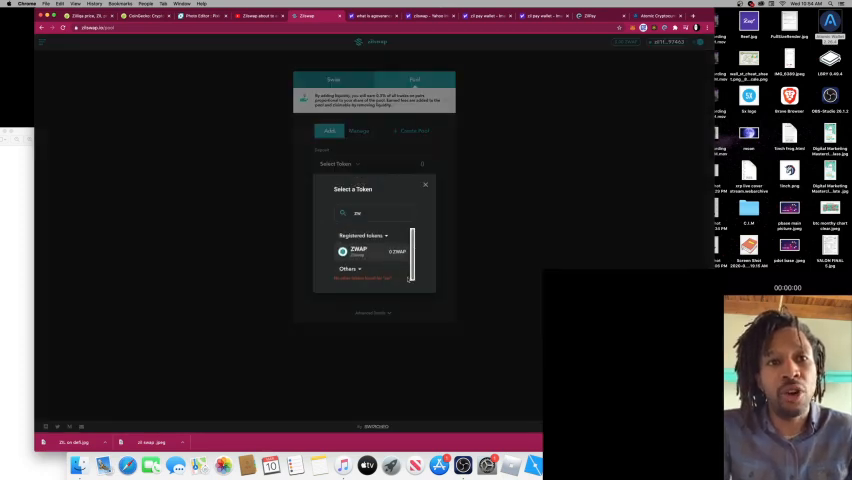
pyautogui.click(358, 252)
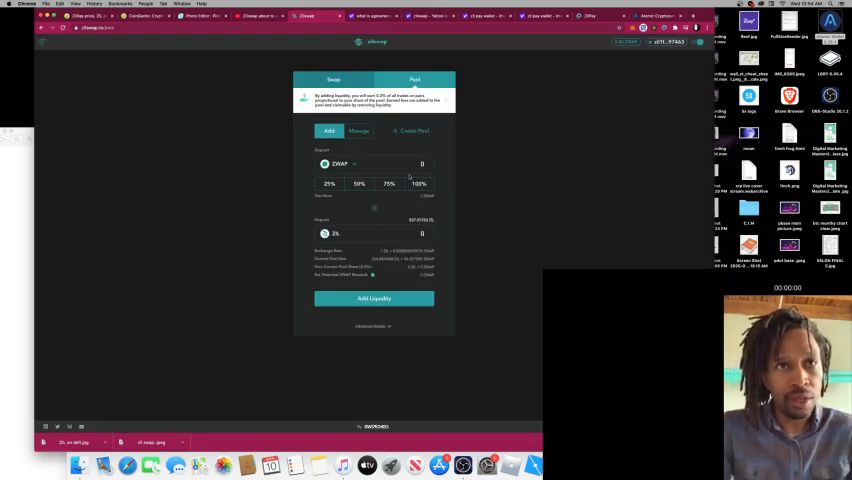
pyautogui.click(358, 184)
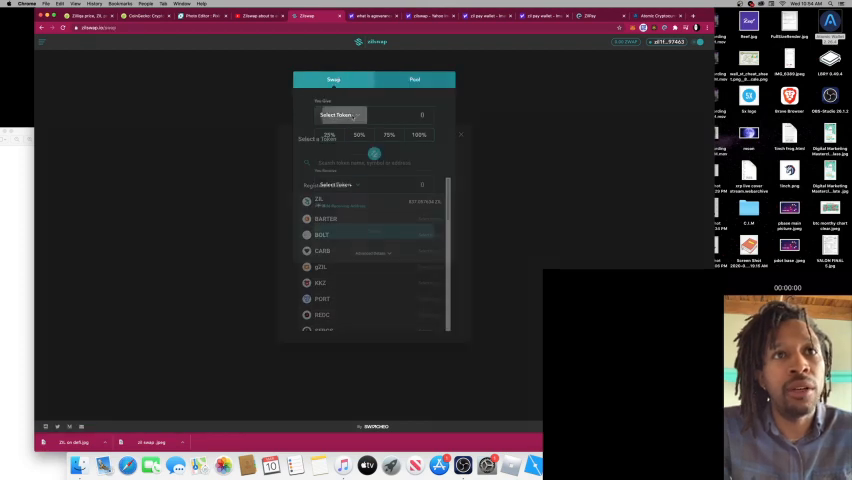
# Bring up the token list for the swap-from token and scroll through it
pyautogui.click(460, 134)
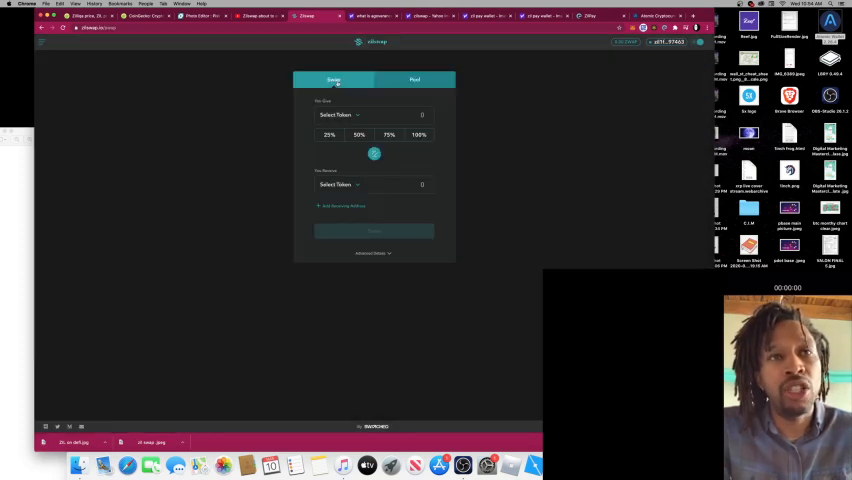
pyautogui.click(336, 114)
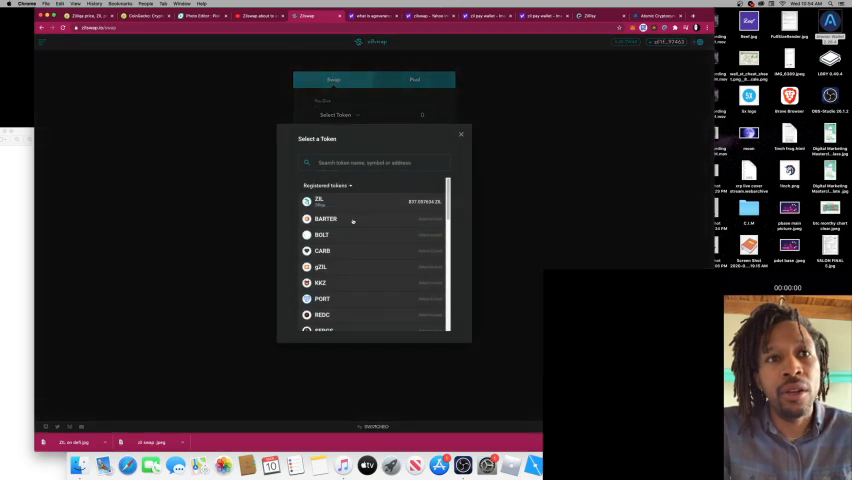
pyautogui.scroll(-3)
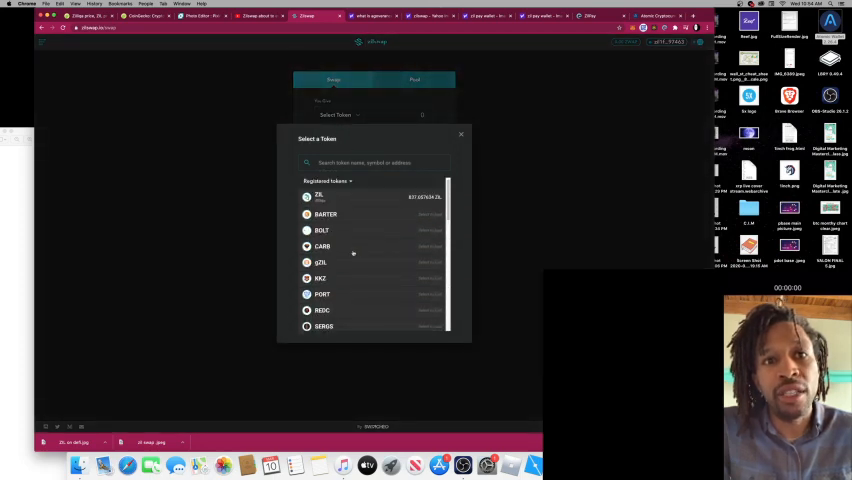
pyautogui.scroll(-3)
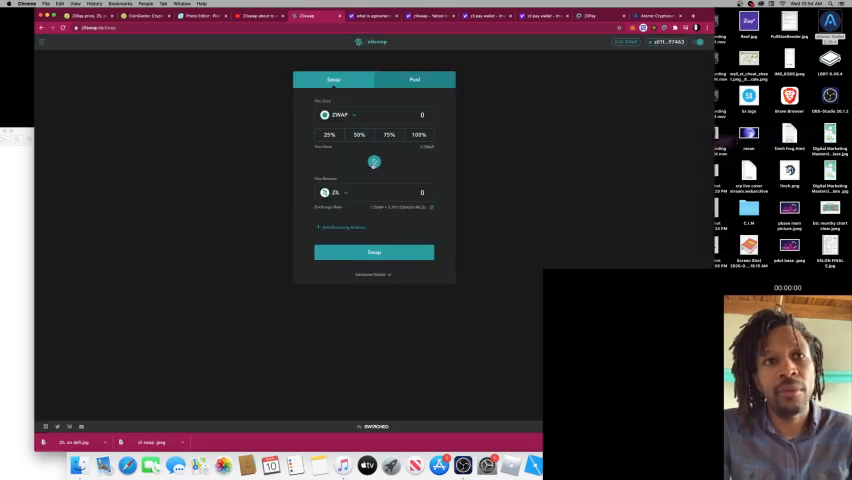
# Reverse the swap to pay ZIL for SWAP, submit it and approve it in ZilPay
pyautogui.click(374, 160)
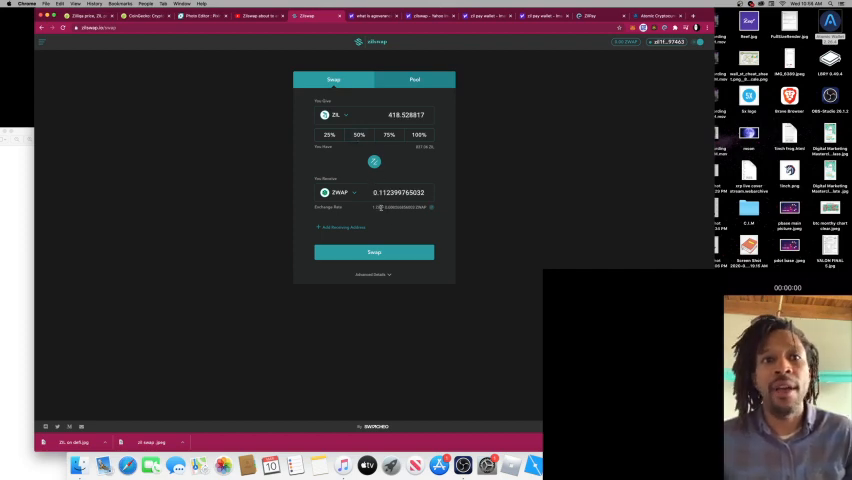
pyautogui.click(374, 252)
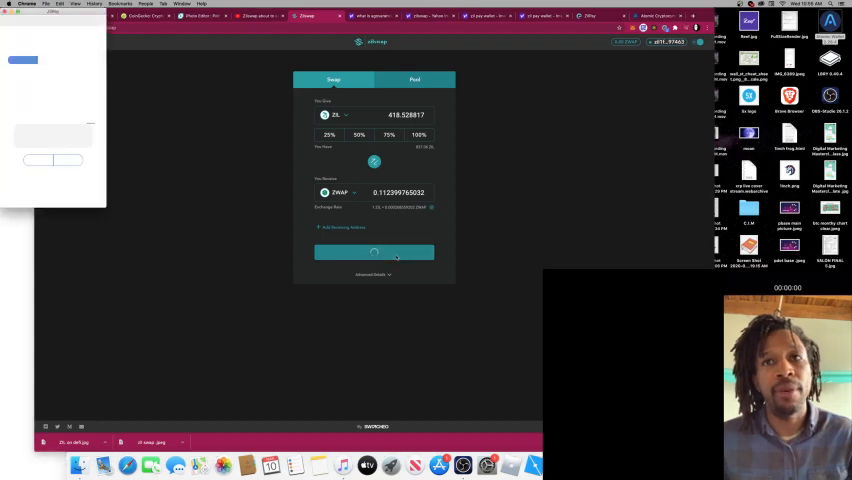
pyautogui.click(374, 252)
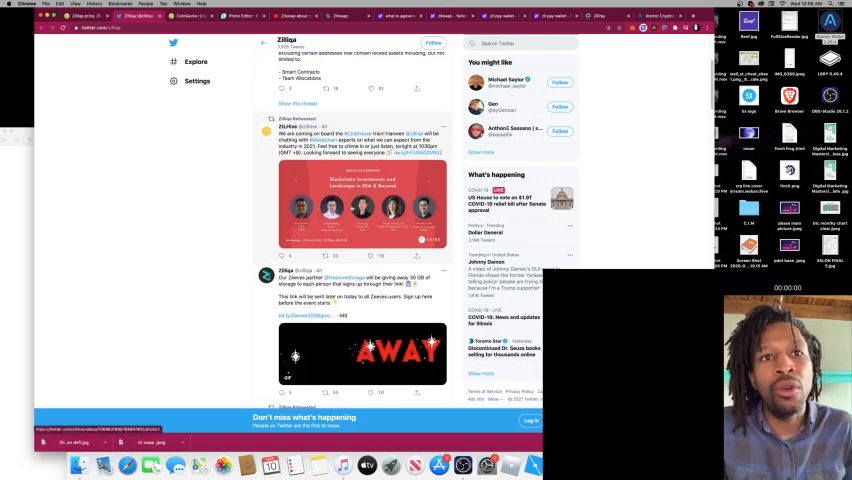
# Scroll through ZilSwap's Twitter feed posts
pyautogui.scroll(-3)
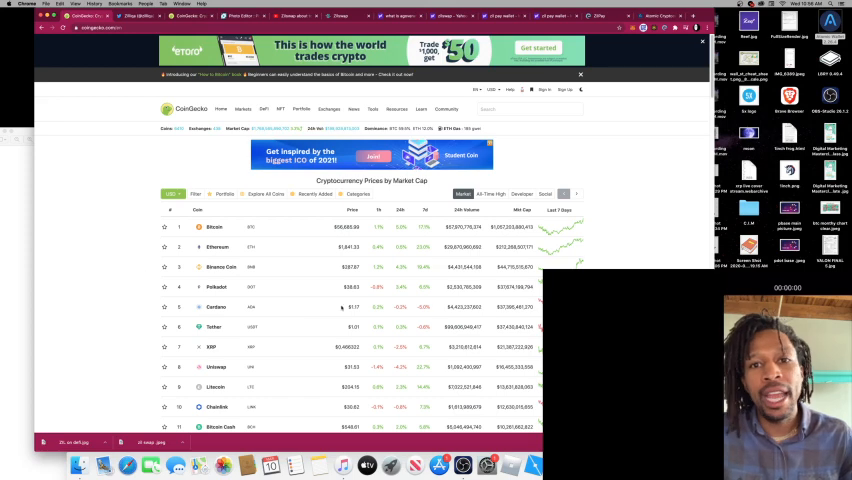
# Scroll further down CoinGecko's market-cap rankings table
pyautogui.scroll(-3)
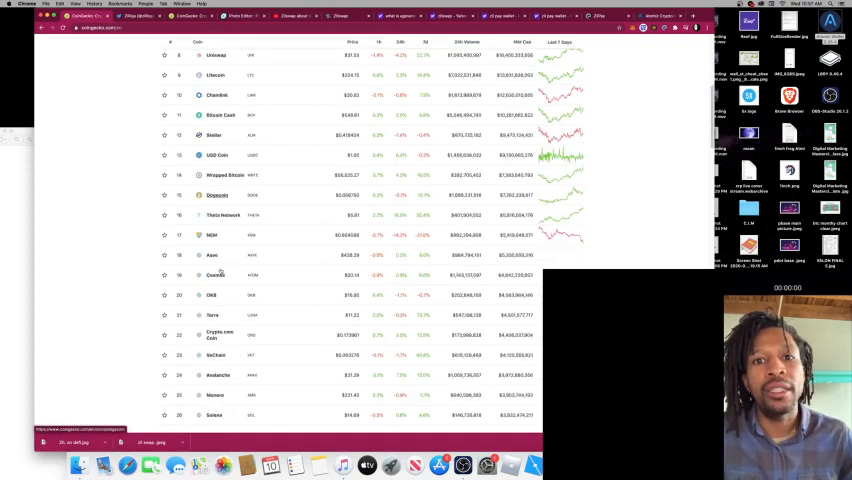
pyautogui.scroll(-3)
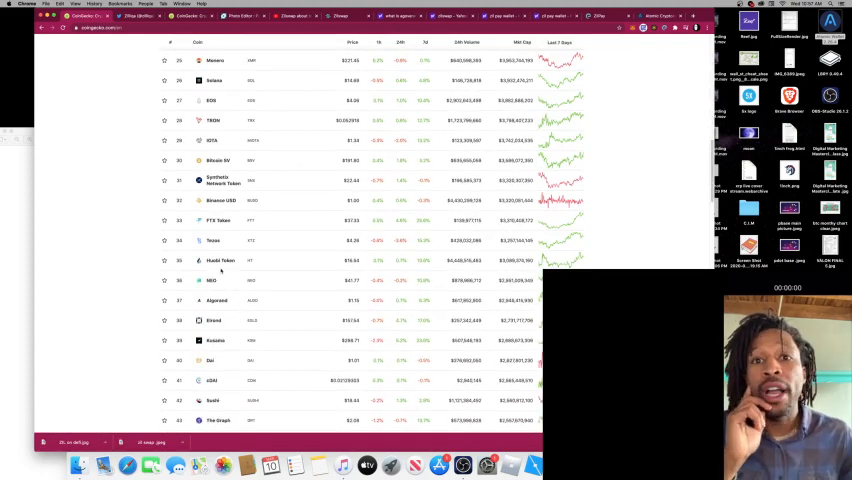
pyautogui.scroll(-3)
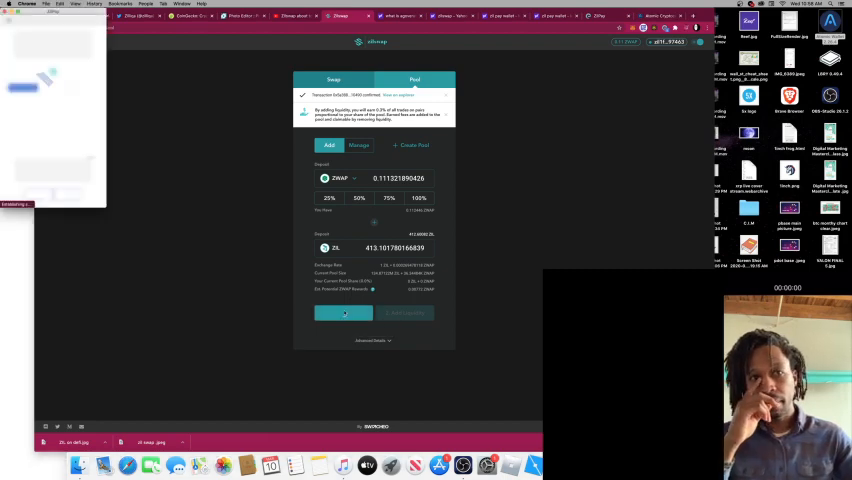
# Add Liquidity for the SWAP and ZIL amounts, awaiting ZilPay approval
pyautogui.click(344, 312)
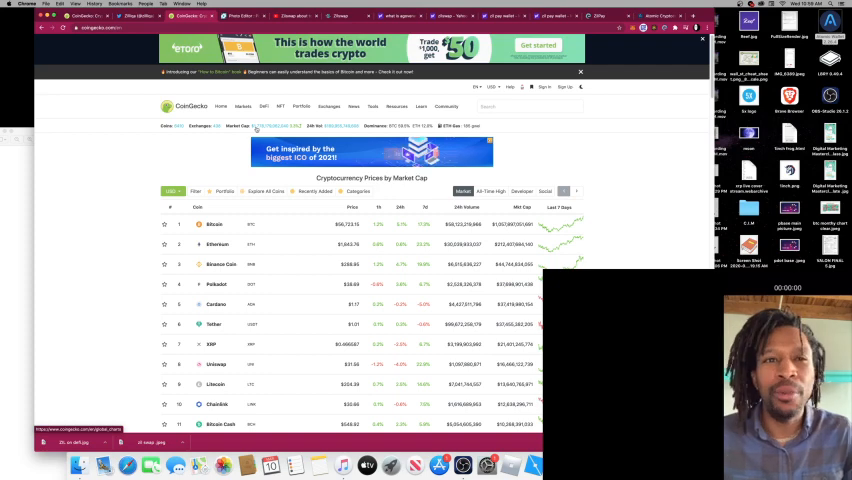
pyautogui.scroll(-3)
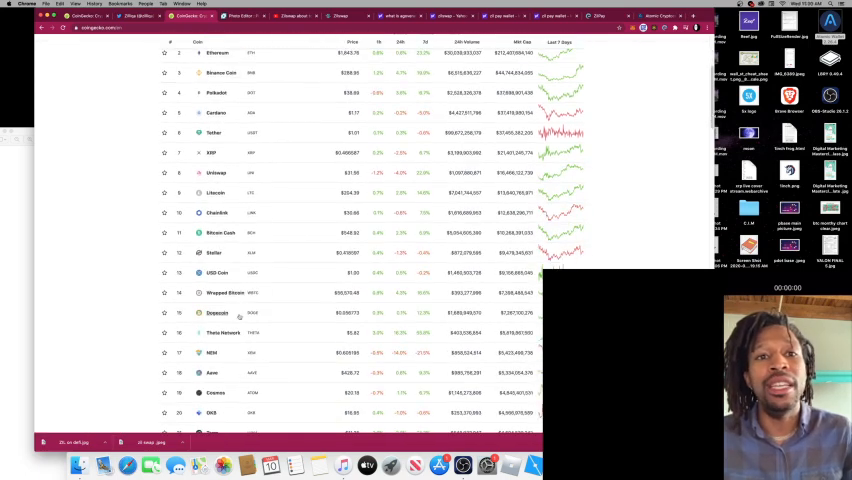
pyautogui.scroll(3)
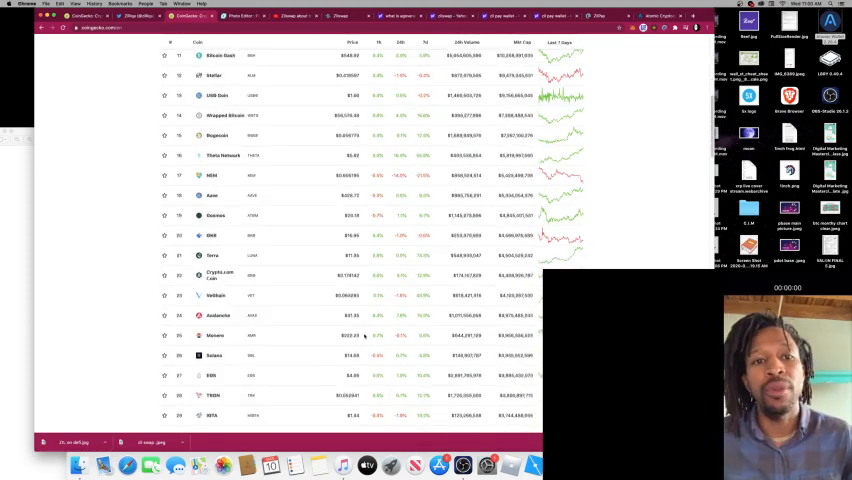
pyautogui.scroll(-3)
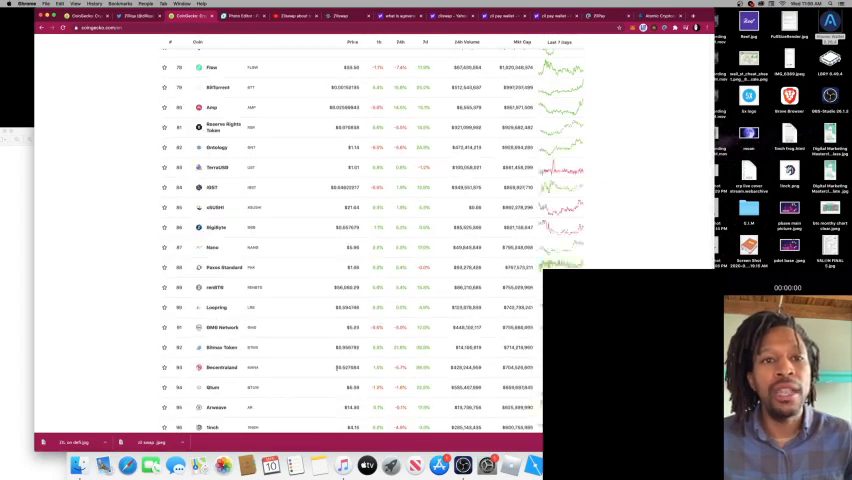
pyautogui.scroll(-3)
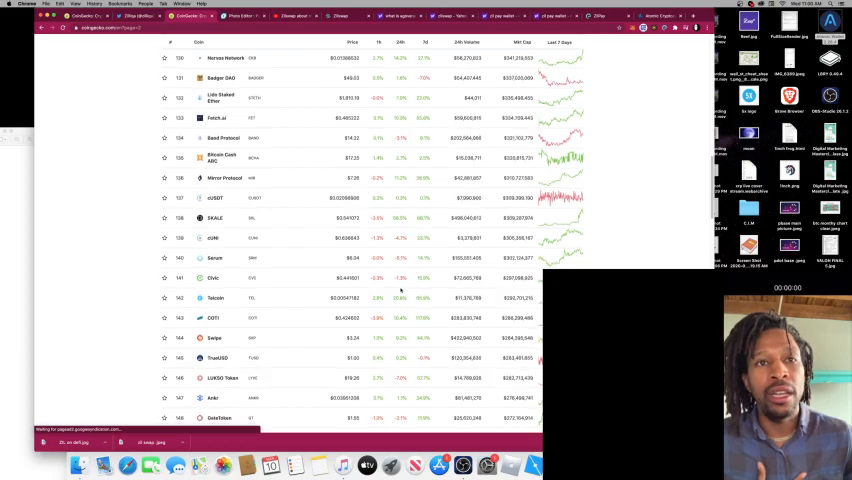
pyautogui.scroll(-3)
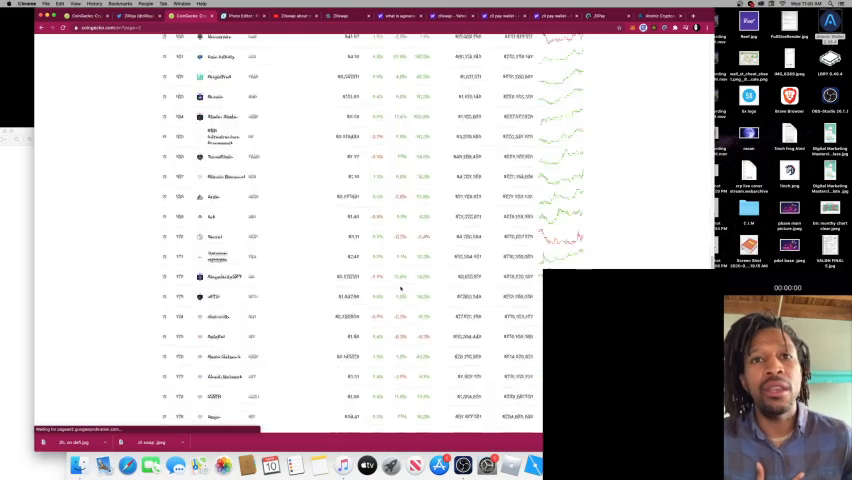
pyautogui.scroll(-3)
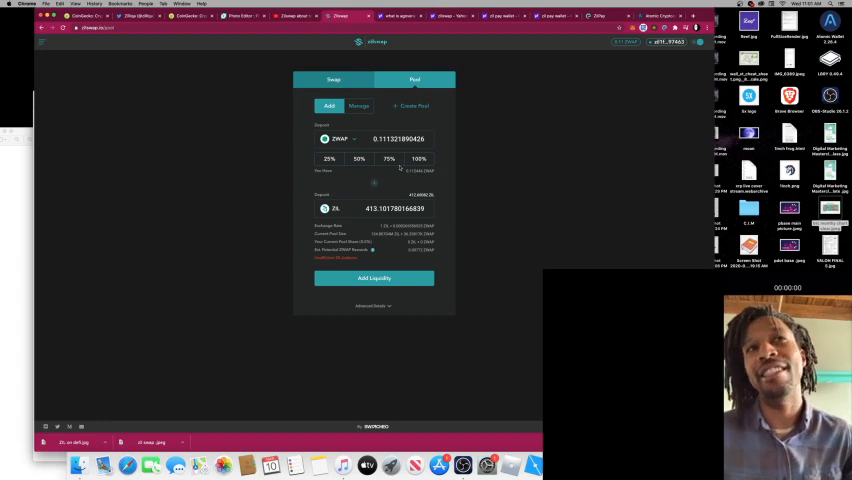
# Expand Advanced Settings under Add Liquidity to show slippage tolerance options
pyautogui.click(372, 306)
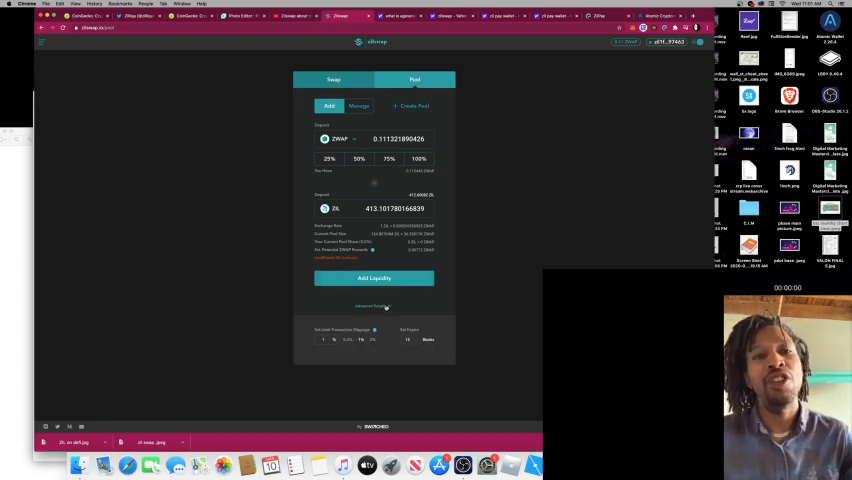